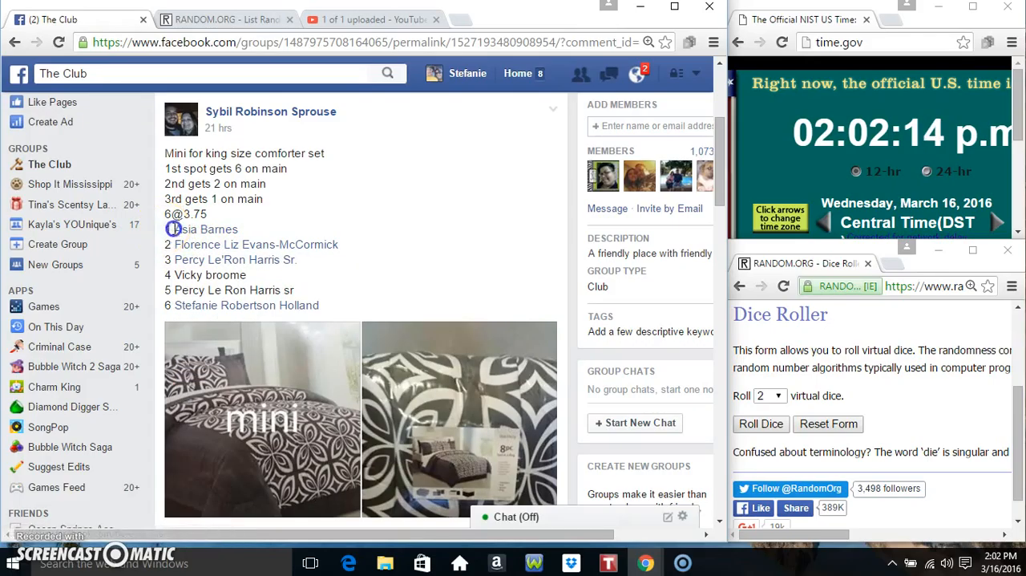
Comment 'live' on the Facebook giveaway thread and switch to the RANDOM.ORG List Randomizer tab.
{"action": "right_click", "coordinate": [355, 288]}
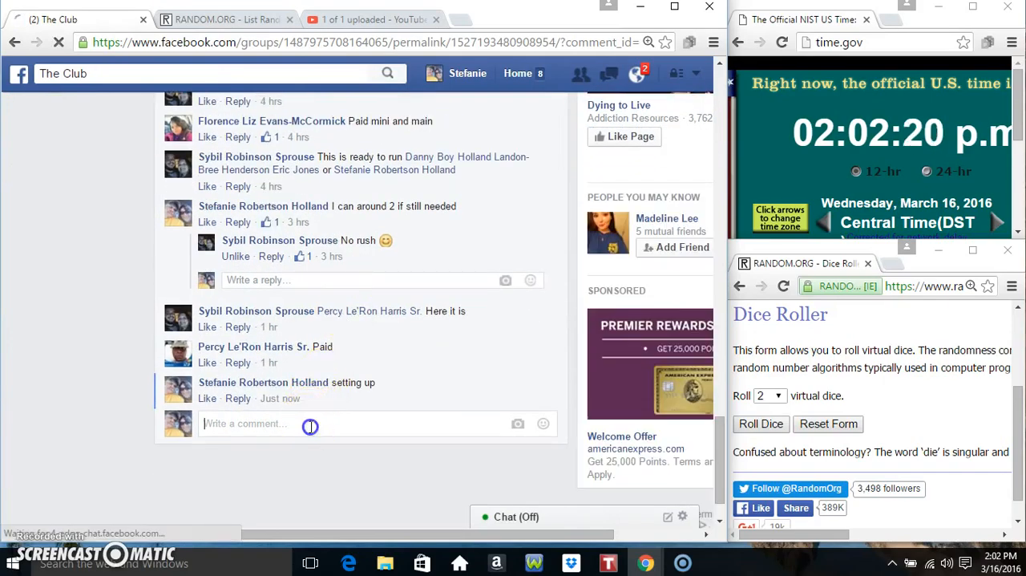
{"action": "type", "text": "live"}
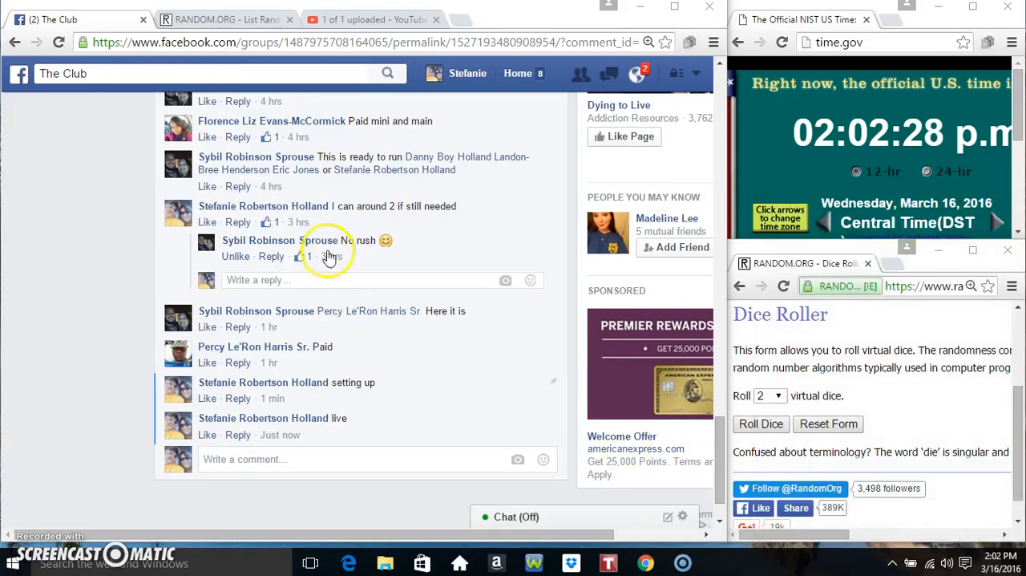
{"action": "left_click", "coordinate": [227, 19]}
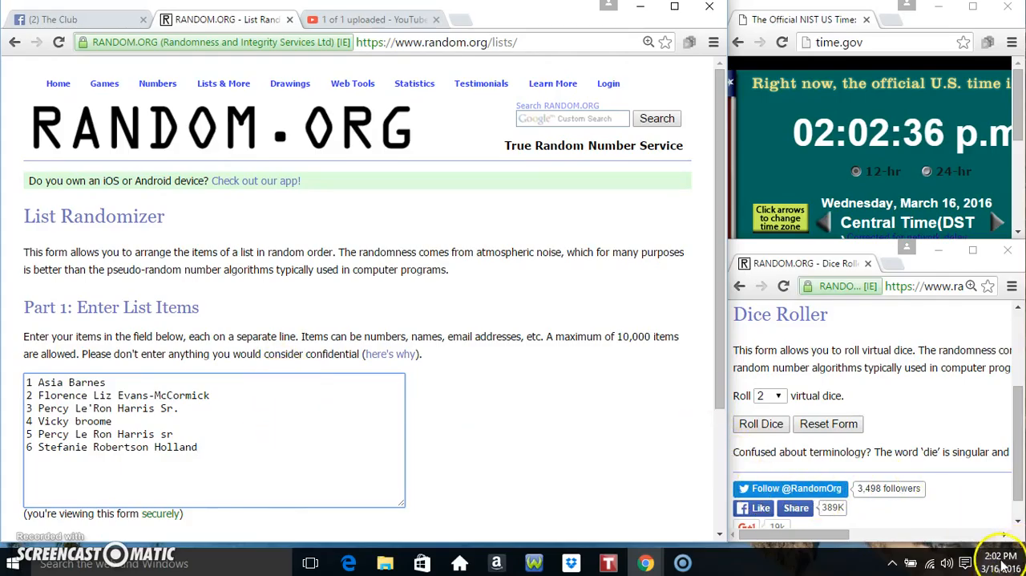
Roll two dice, getting 1 and 3, then scroll to the list randomizer.
{"action": "left_click", "coordinate": [982, 561]}
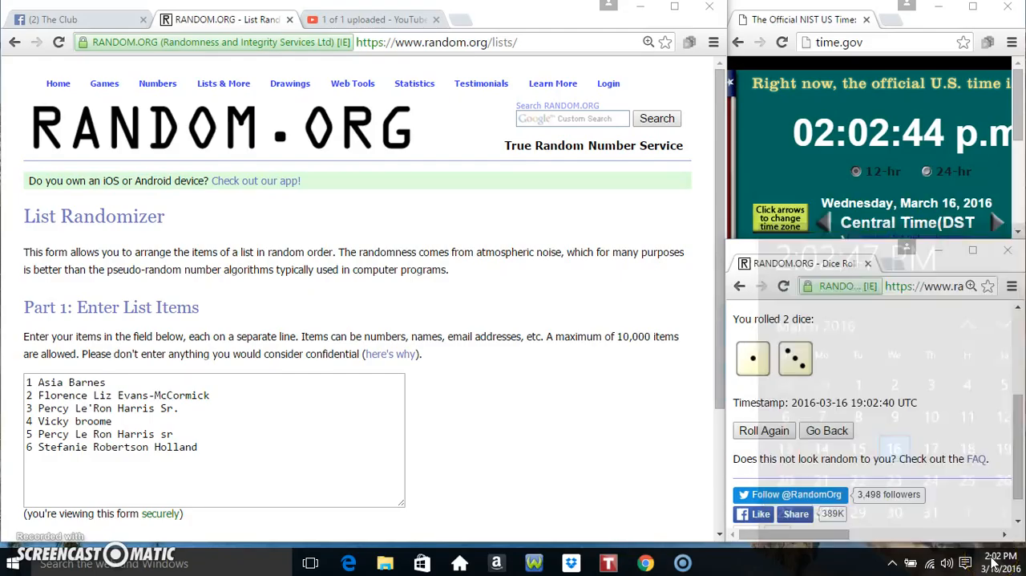
{"action": "scroll", "scroll_direction": "down", "scroll_amount": 3}
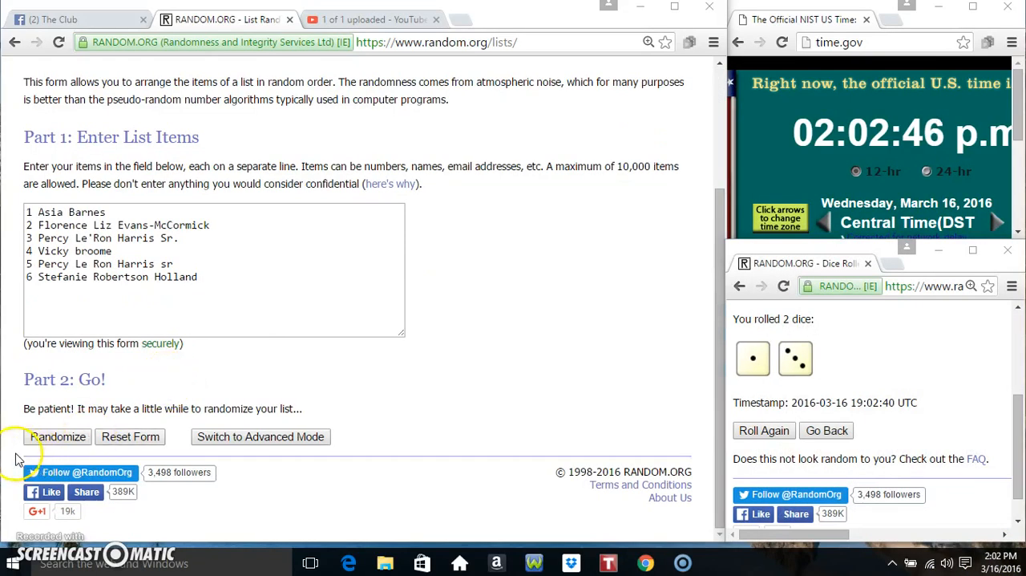
{"action": "left_click", "coordinate": [58, 436]}
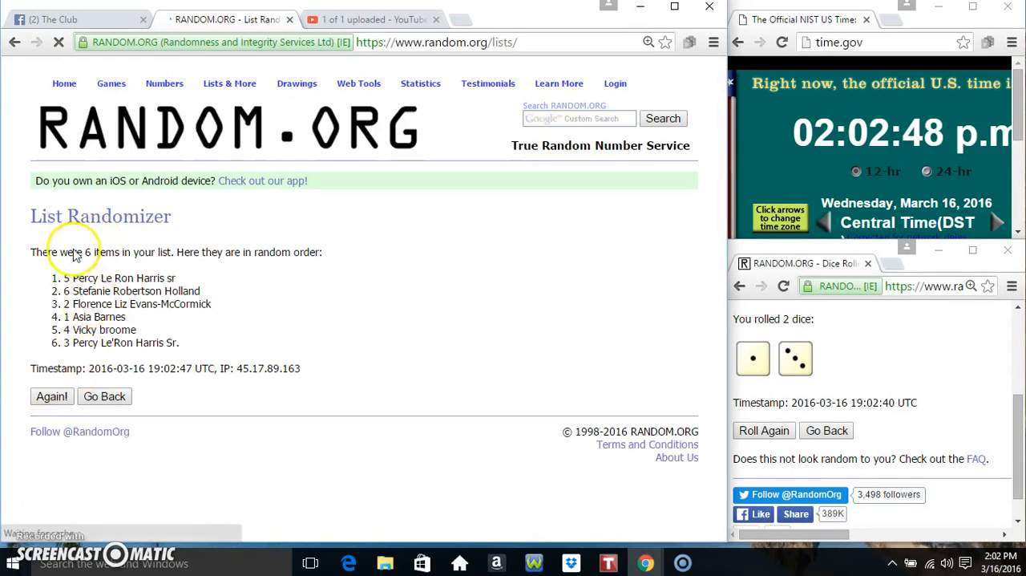
{"action": "left_click", "coordinate": [51, 396]}
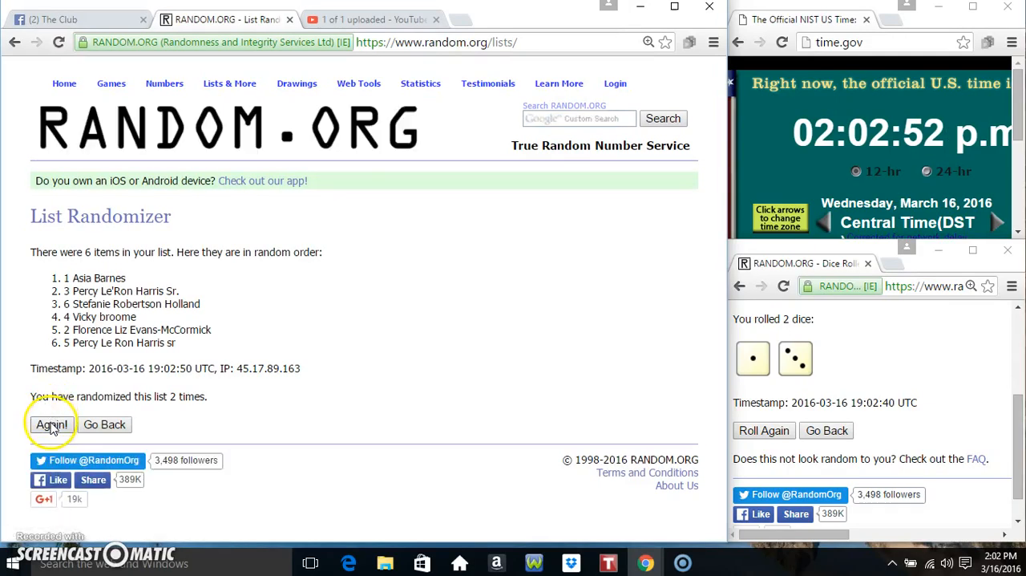
{"action": "left_click", "coordinate": [51, 424]}
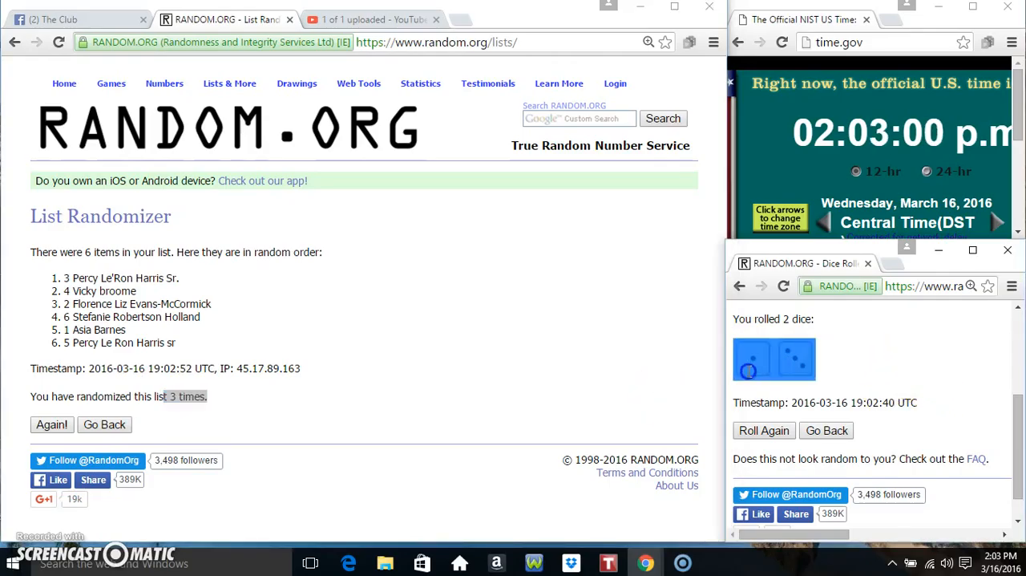
{"action": "left_click", "coordinate": [982, 562]}
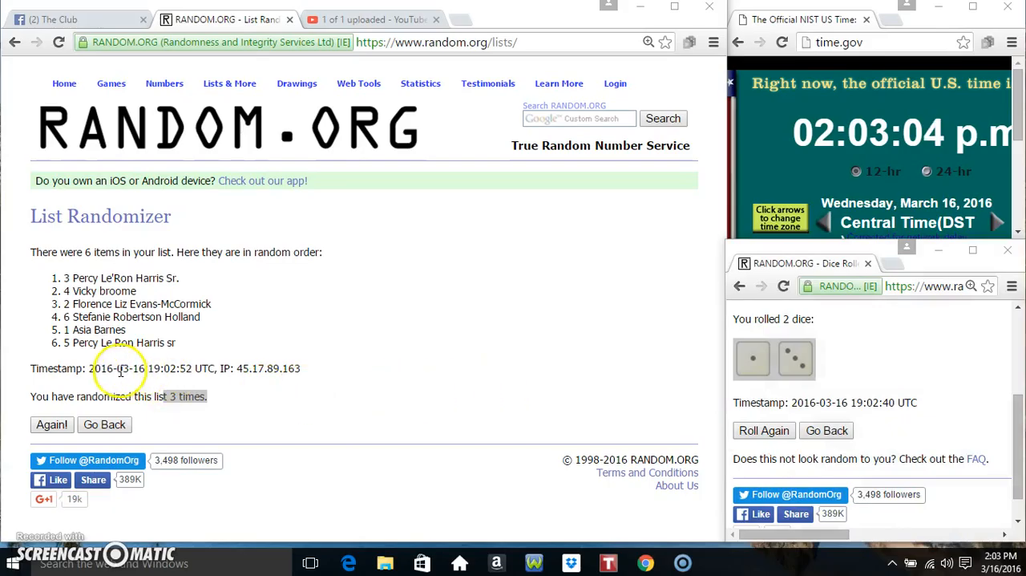
{"action": "left_click", "coordinate": [51, 425]}
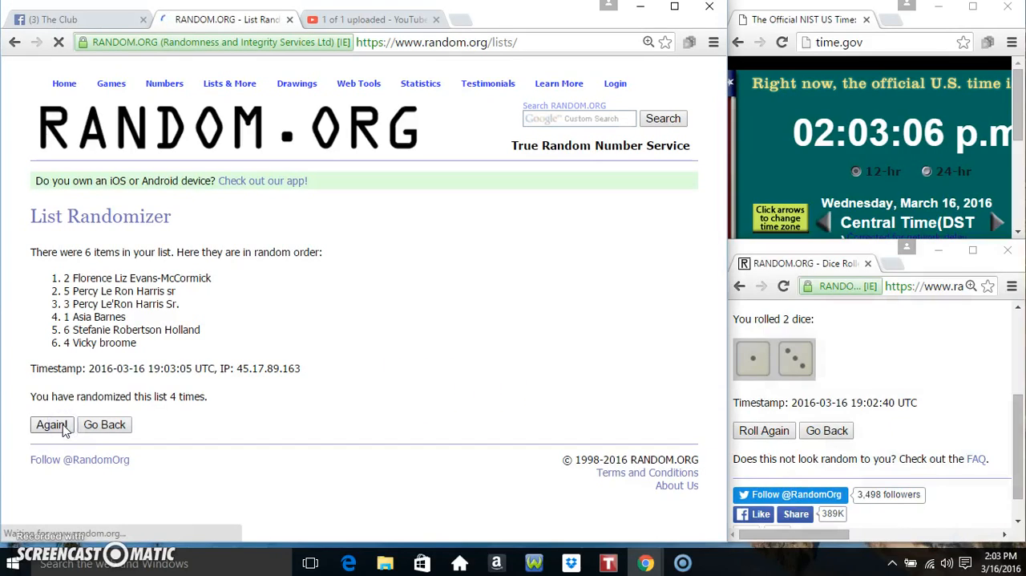
{"action": "left_click", "coordinate": [52, 424]}
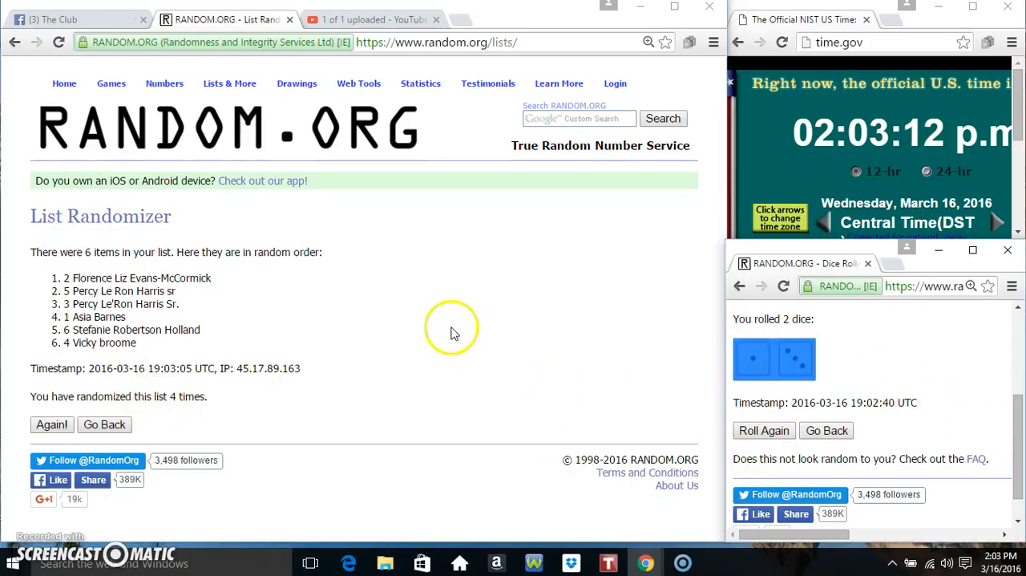
{"action": "mouse_move", "coordinate": [349, 308]}
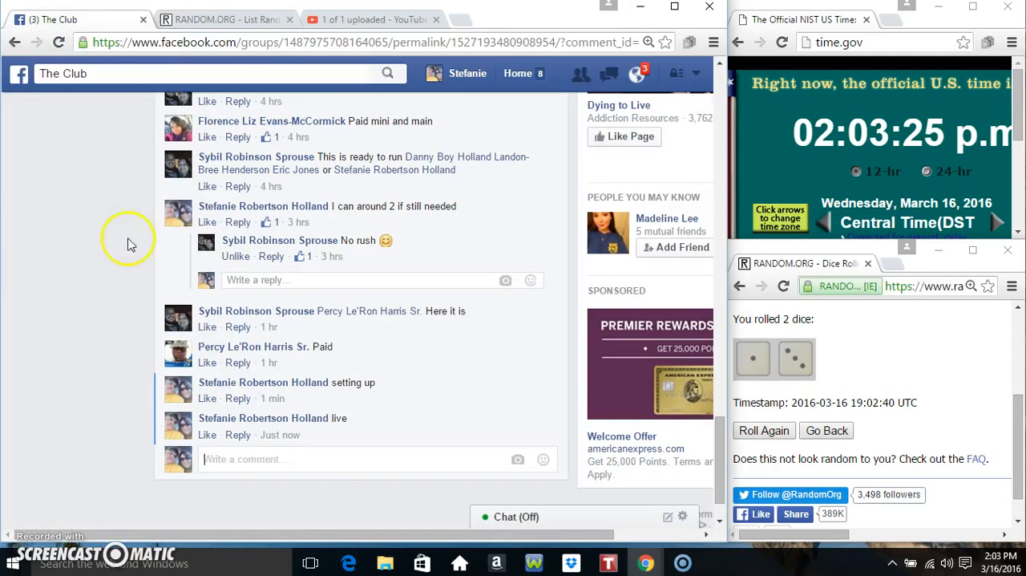
Comment 'done' after the 'live' comment in the Facebook group thread.
{"action": "type", "text": "don"}
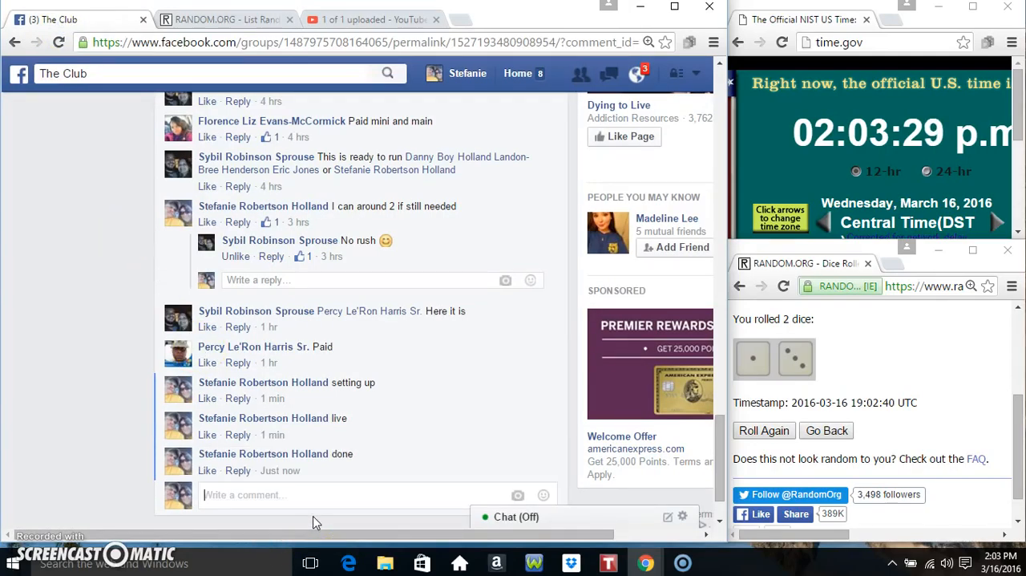
{"action": "mouse_move", "coordinate": [280, 470]}
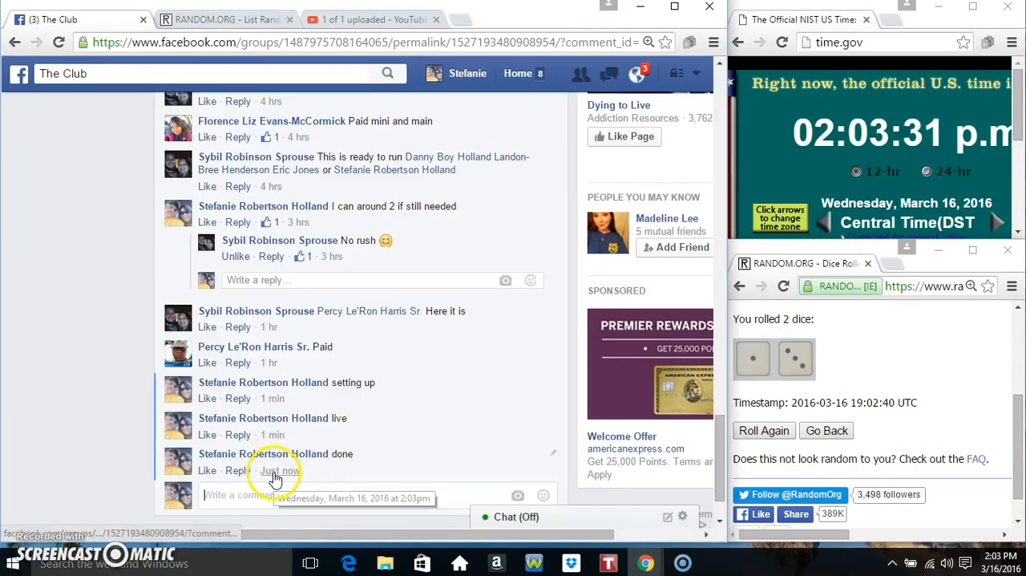